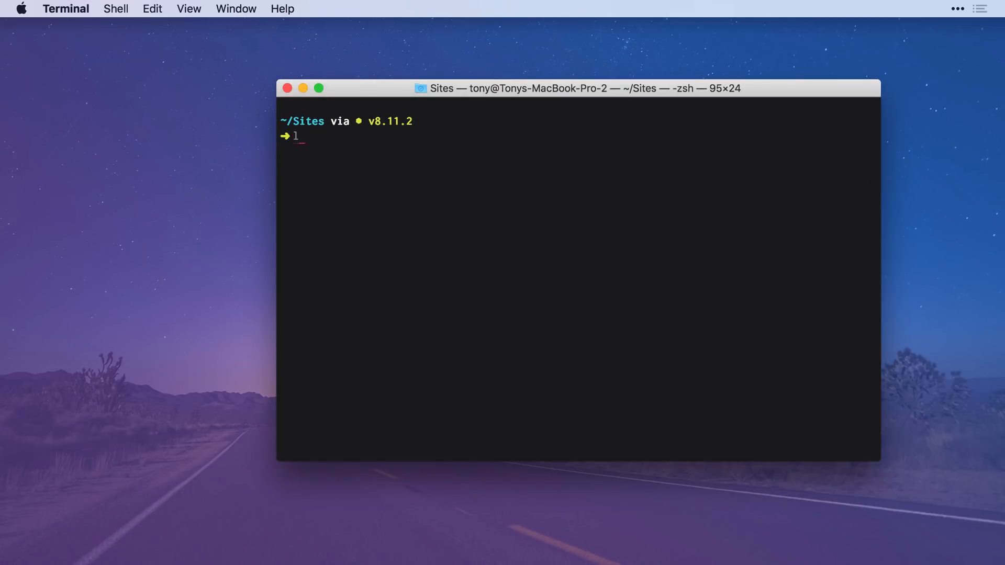
- Create the customroutes Laravel app with `laravel new` and change into its folder
text(aravel new)
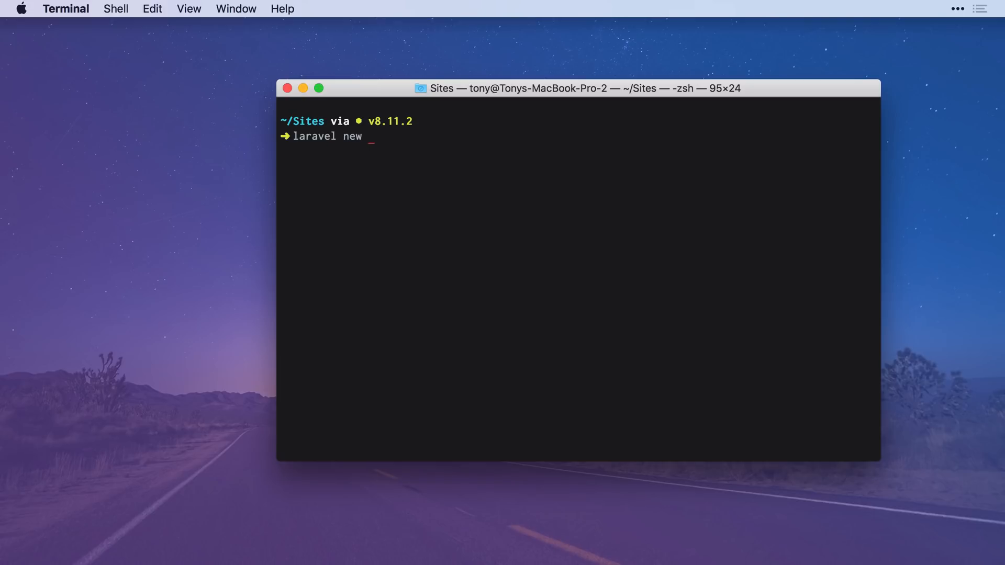
text(customrout)
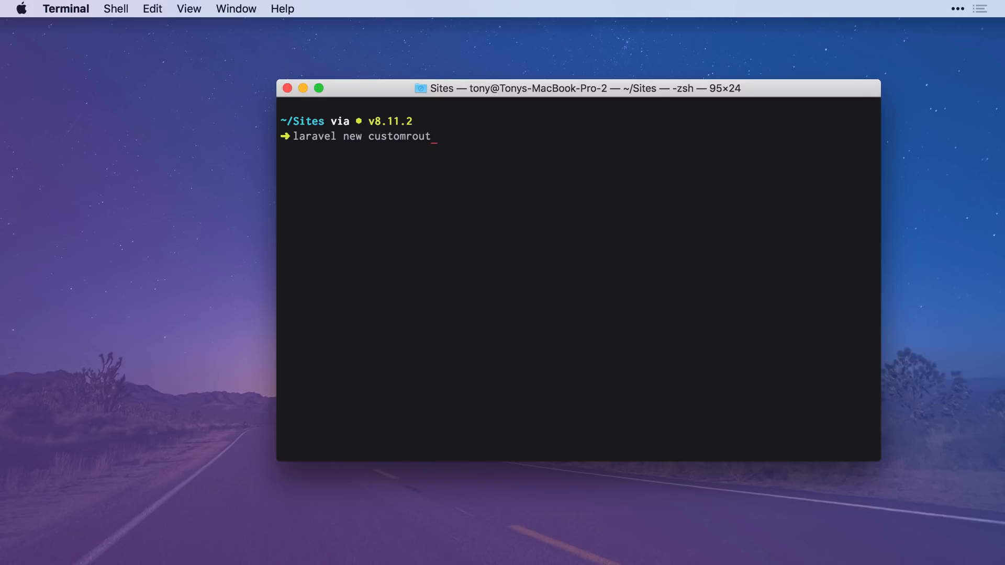
key(Enter)
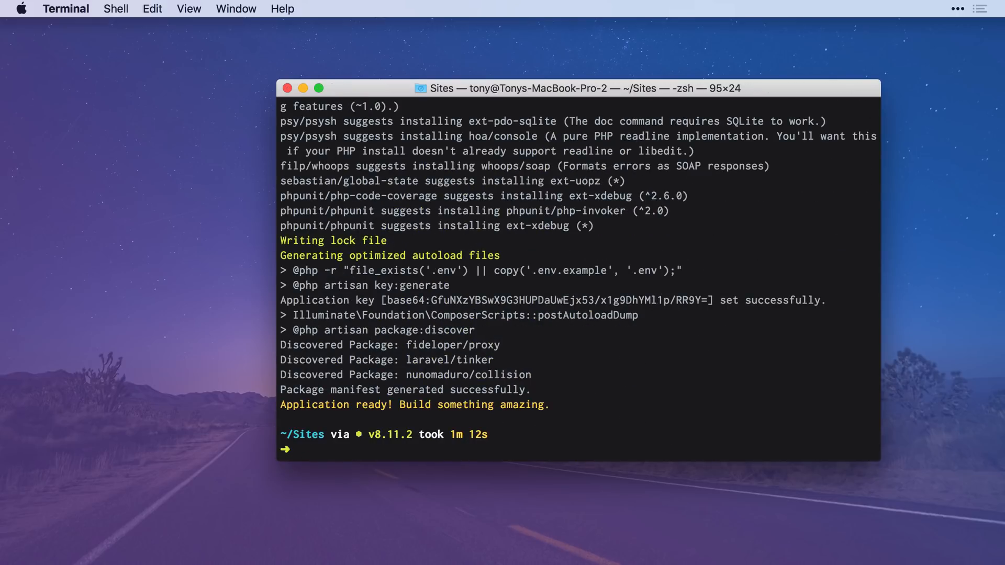
text(cd customroutes)
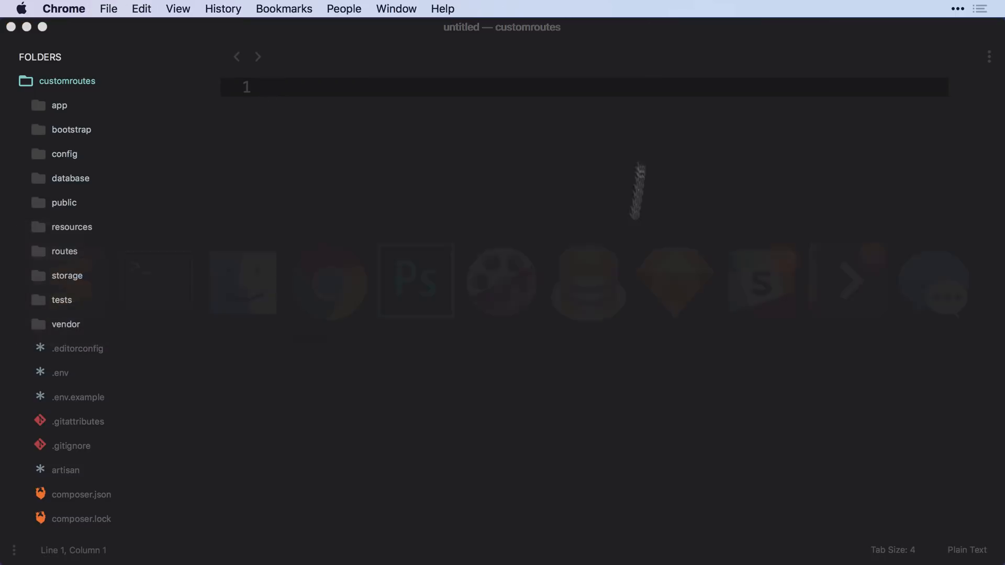
mouse_move(196, 540)
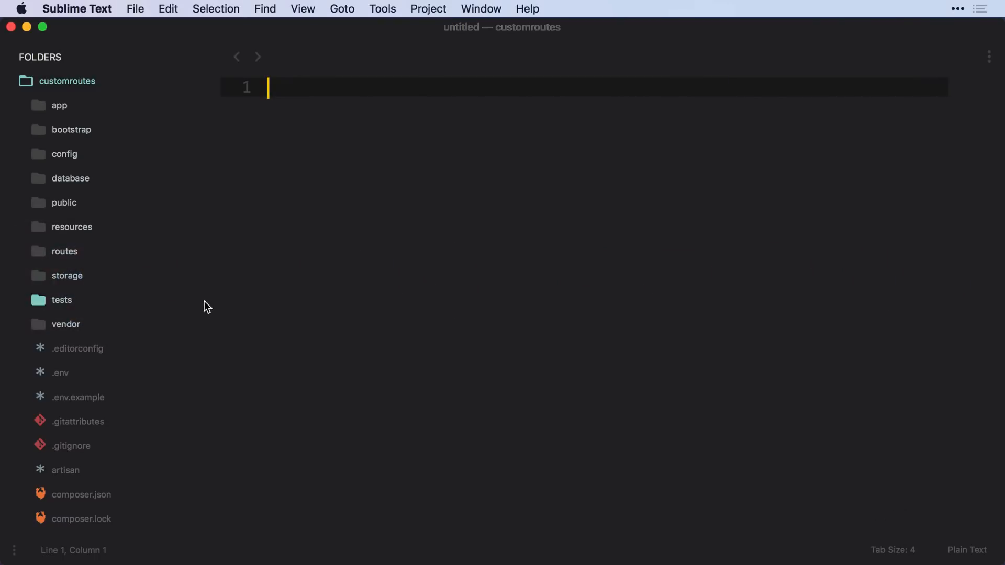
- Expand the routes folder in the sidebar to reveal the route files
click(64, 252)
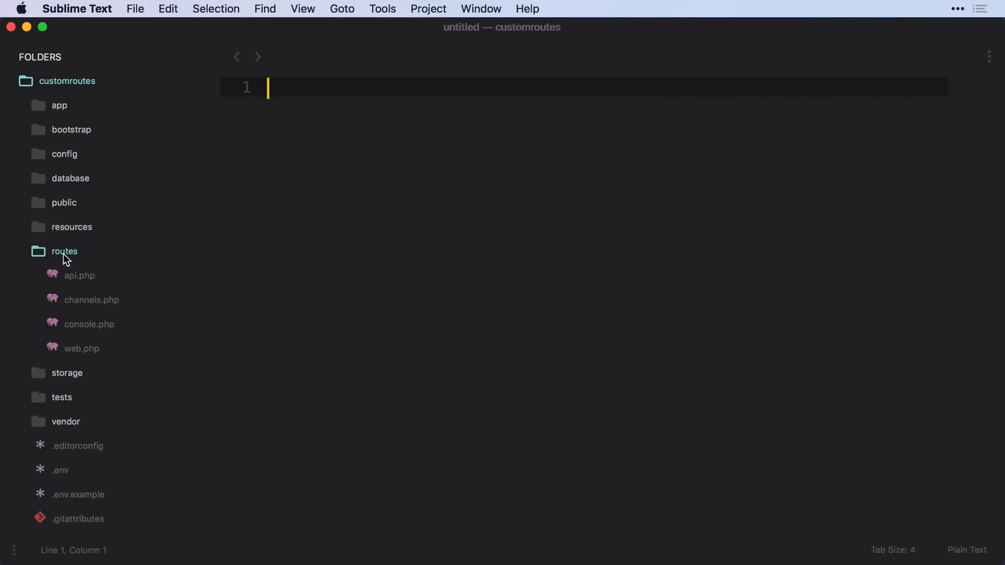
mouse_move(104, 257)
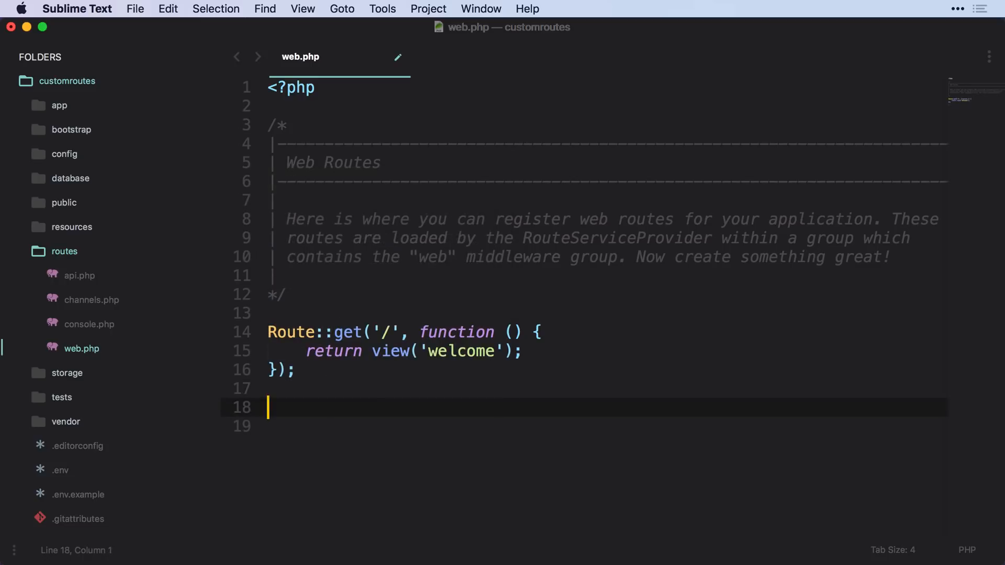
- Write a Route::get('hello/tony') closure in web.php that echoes 'hello tony'
text(Route::get)
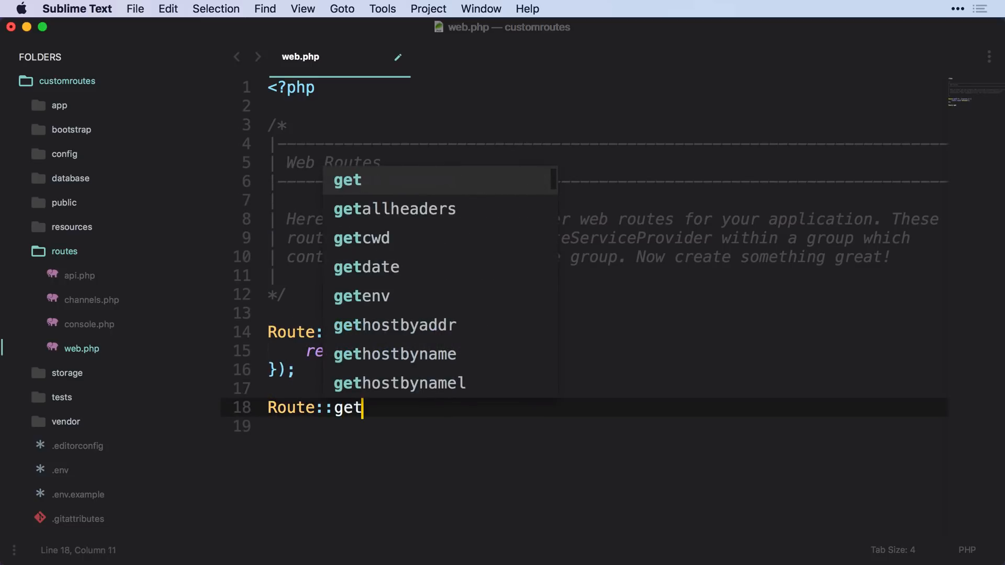
text(('hello/'))
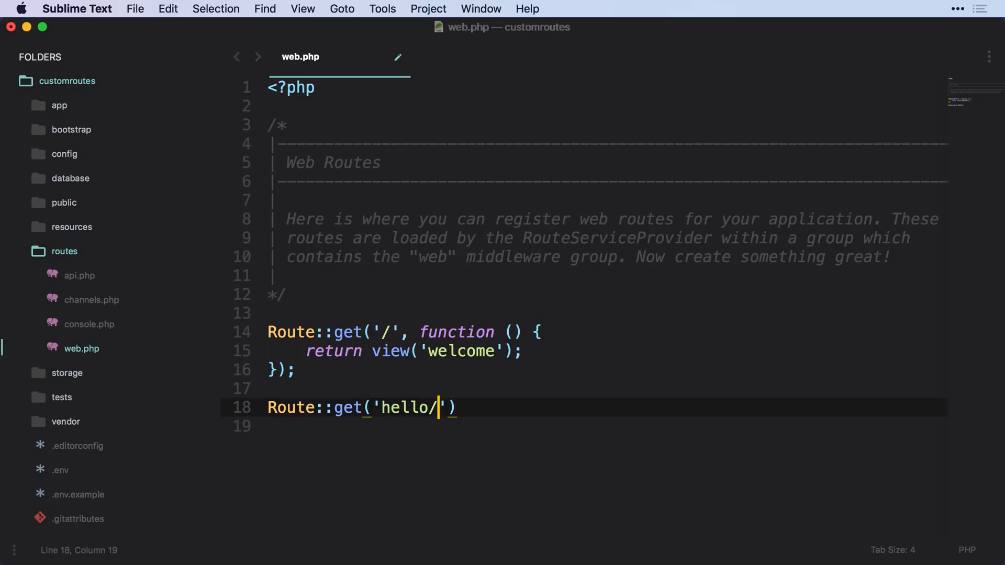
text(tony', function()
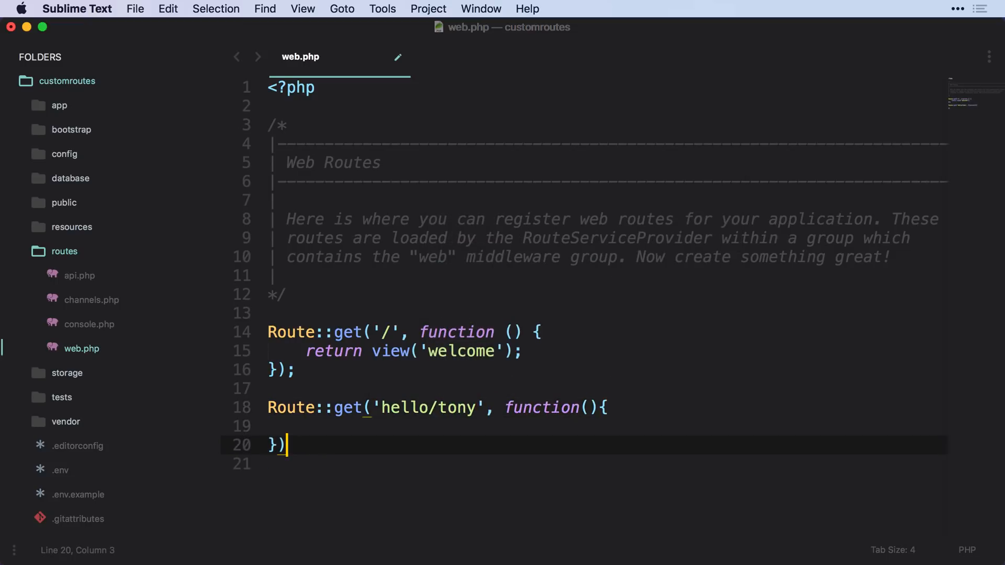
text(e)
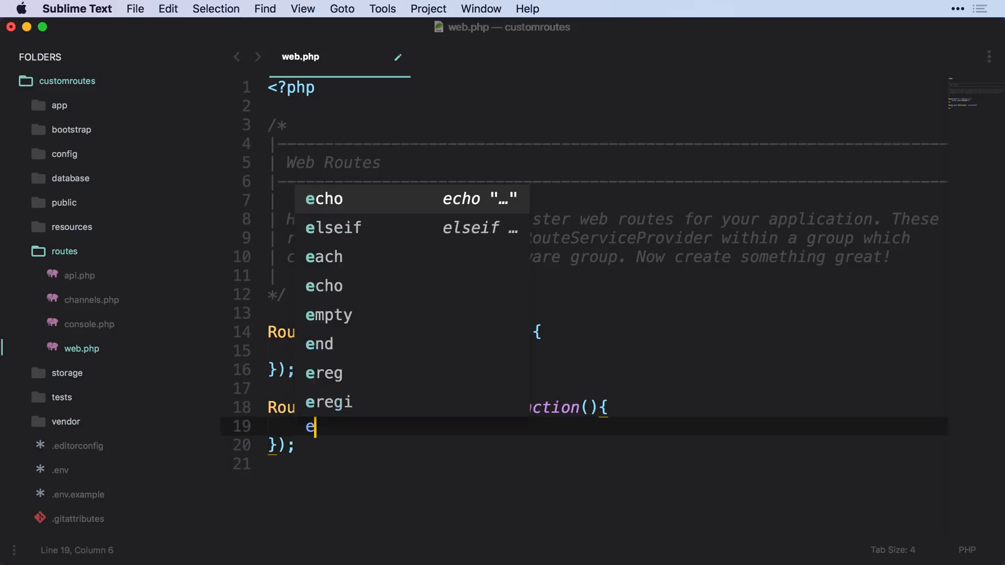
text(cho 'hello ton')
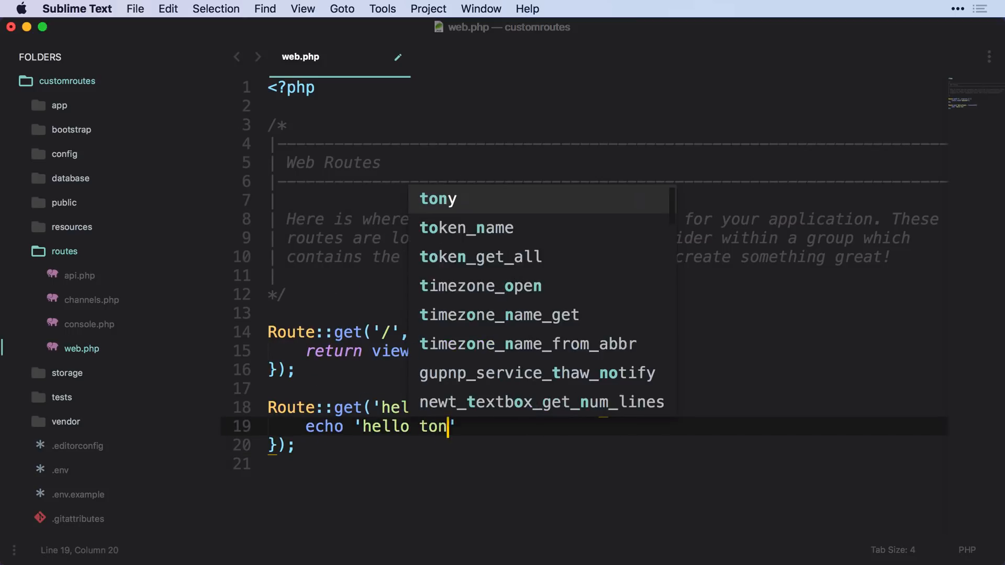
key(Tab)
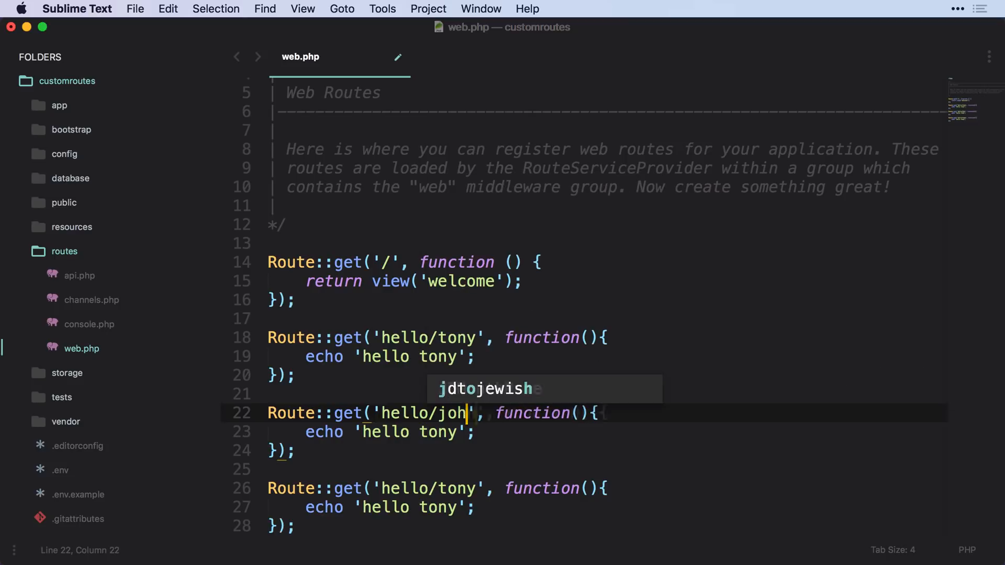
text(n)
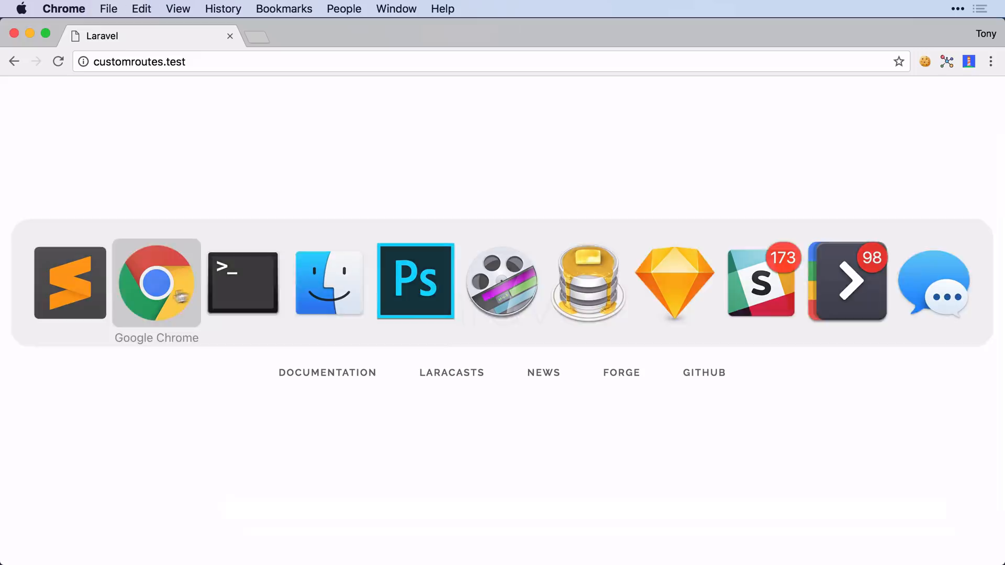
- Start entering a /hello path after customroutes.test in Chrome's address bar
text(/h)
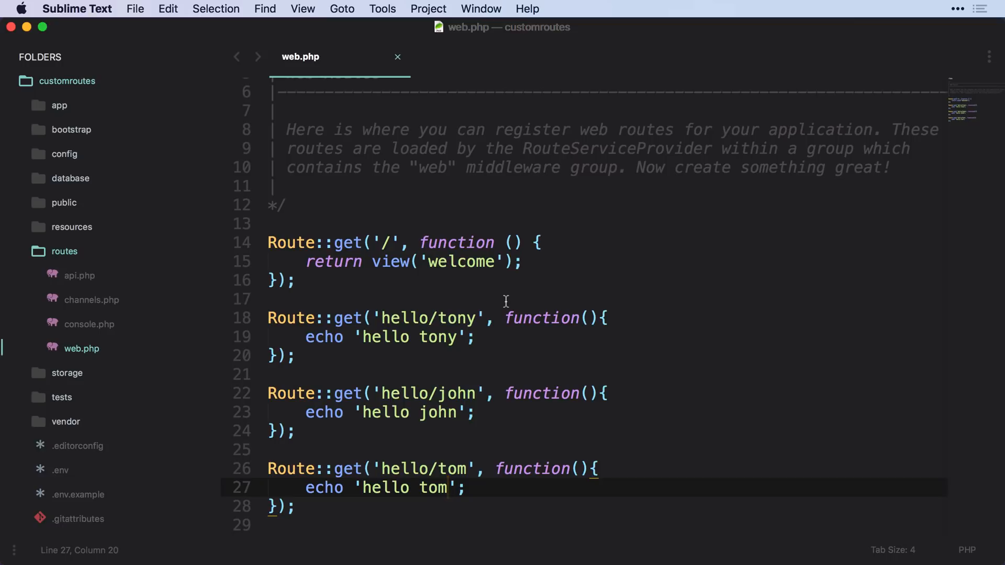
mouse_move(432, 222)
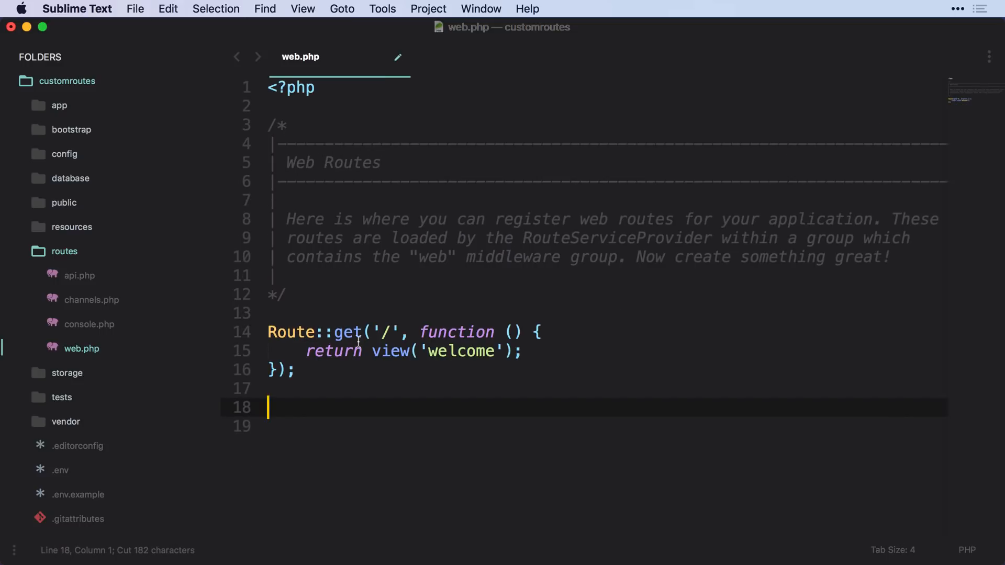
- Save the hello routes as a new routes/hello.php, confirming web.php keeps only welcome
right_click(63, 251)
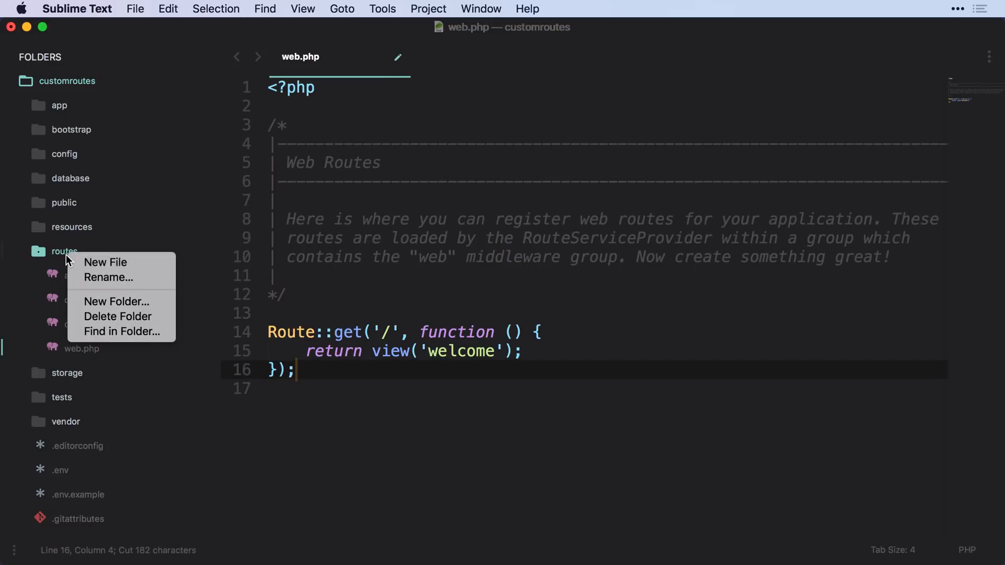
click(106, 262)
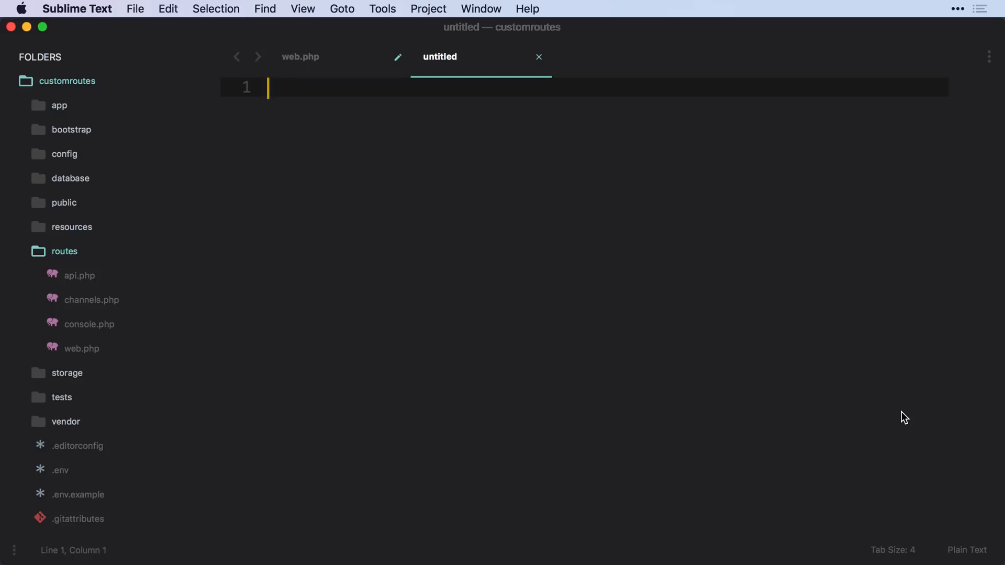
key(cmd+s)
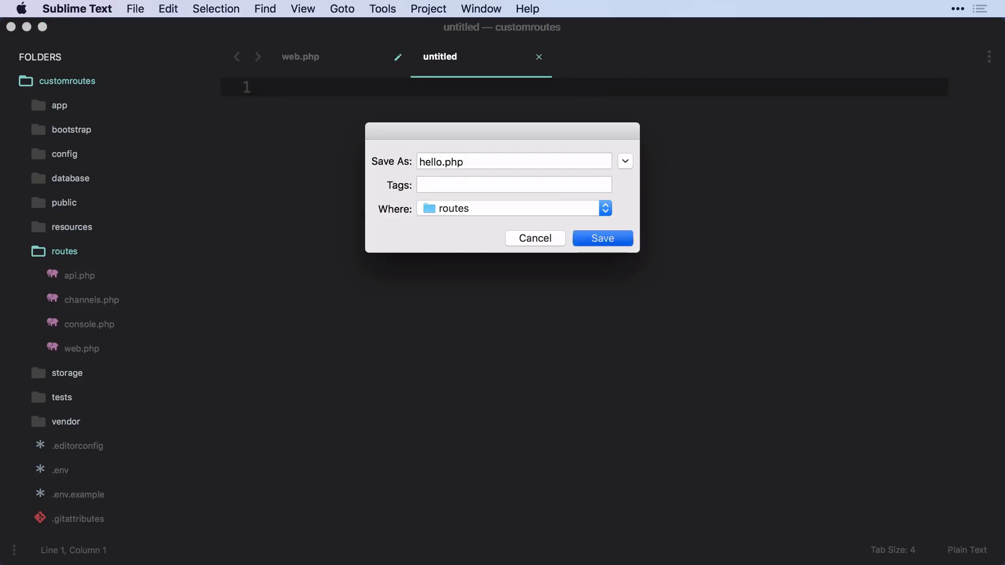
click(603, 238)
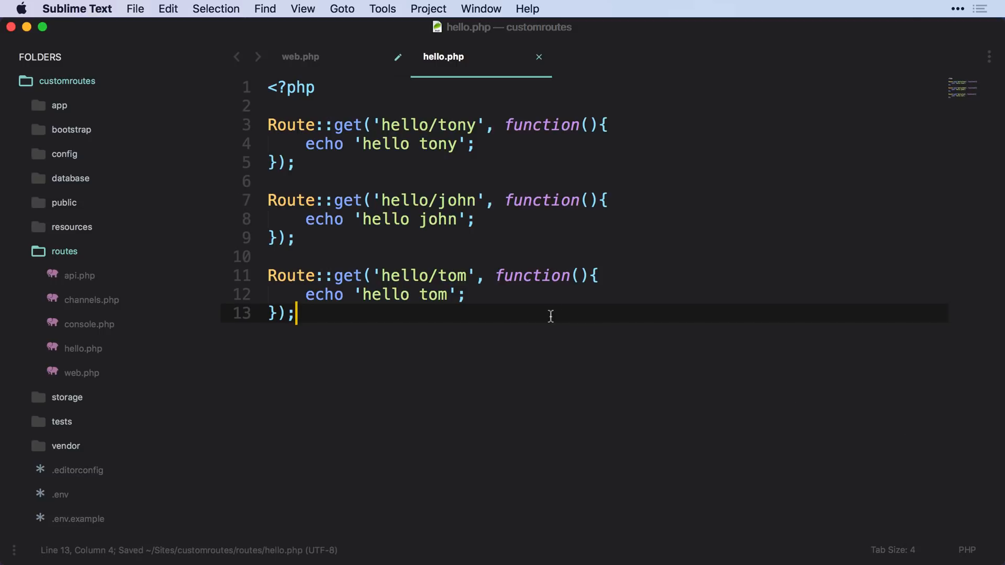
click(300, 57)
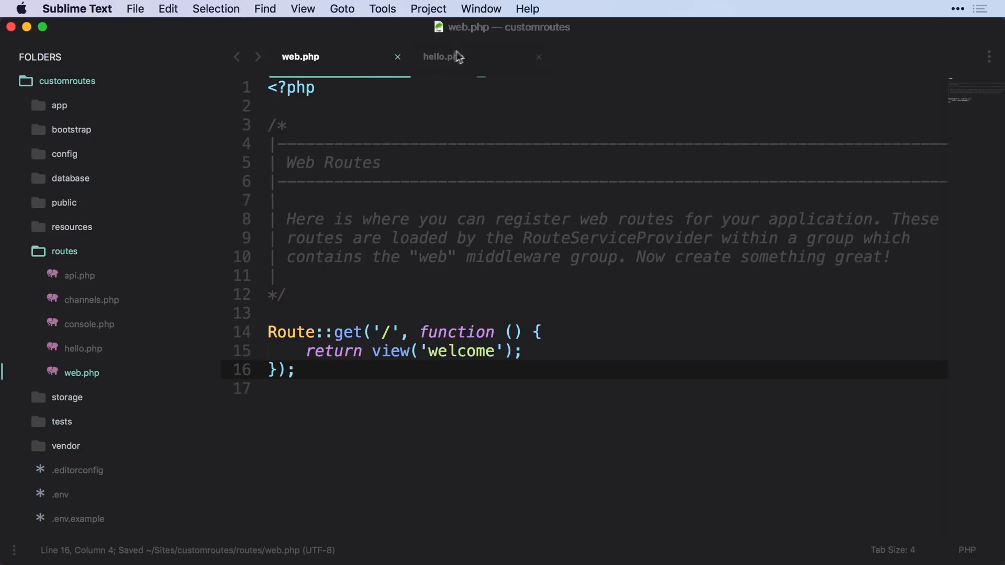
click(443, 56)
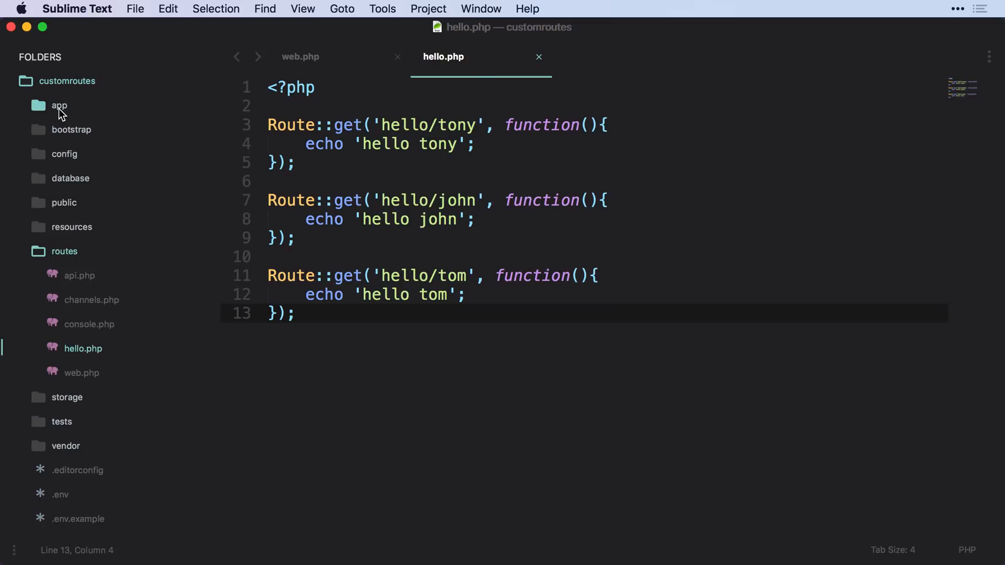
- In app/Providers/RouteServiceProvider.php, rename the copied mapApiRoutes method to mapHelloRoutes
click(58, 106)
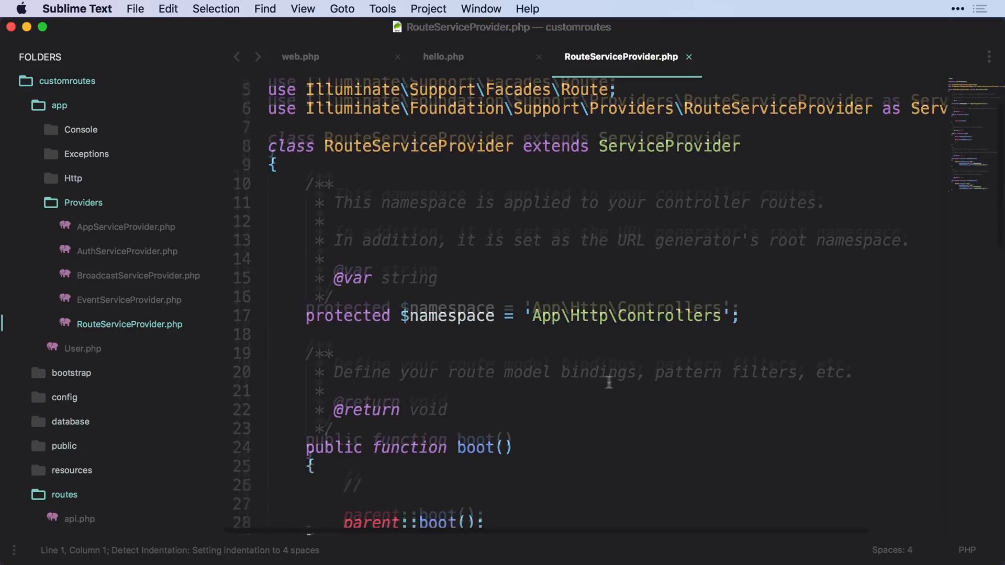
scroll(down, 3)
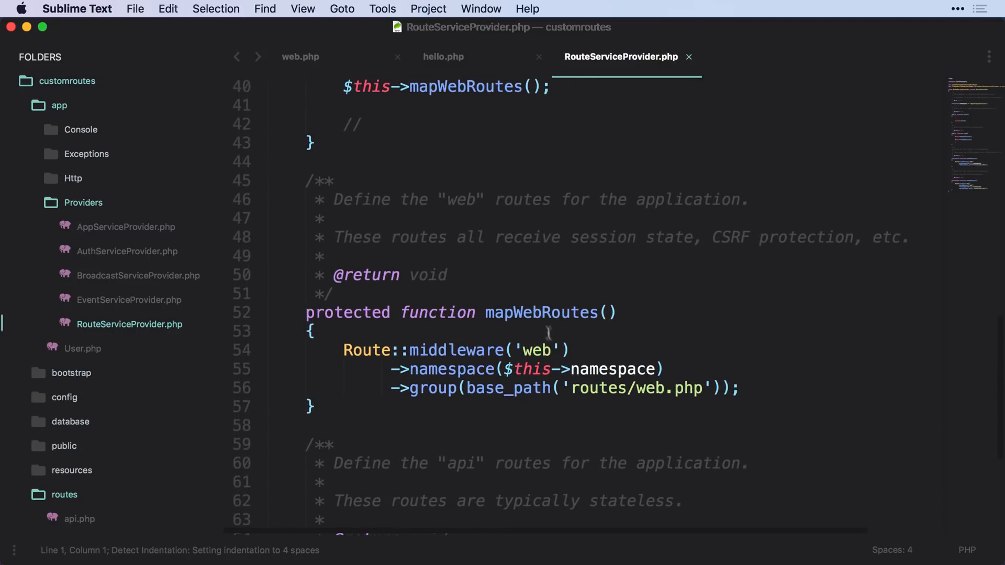
scroll(down, 3)
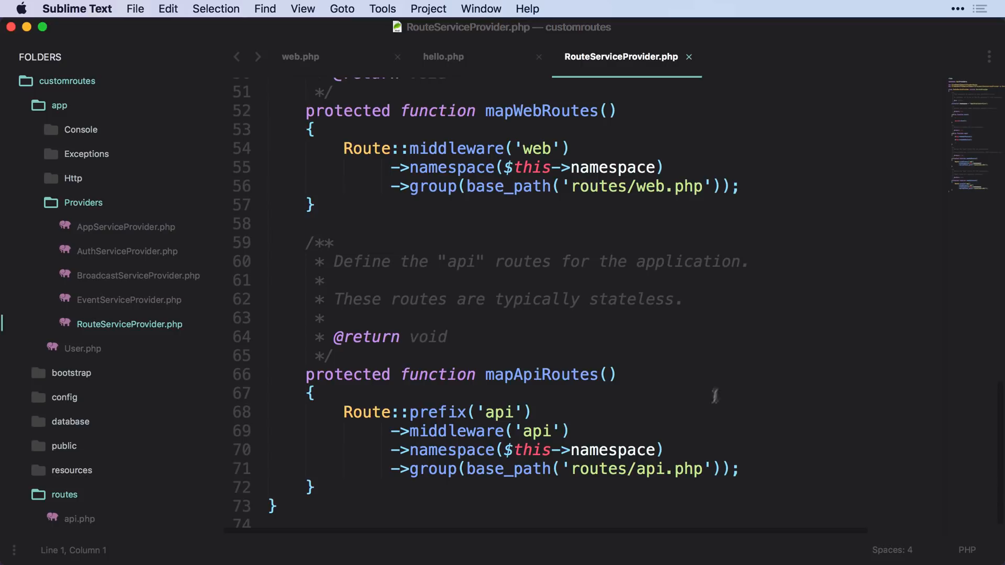
mouse_move(327, 483)
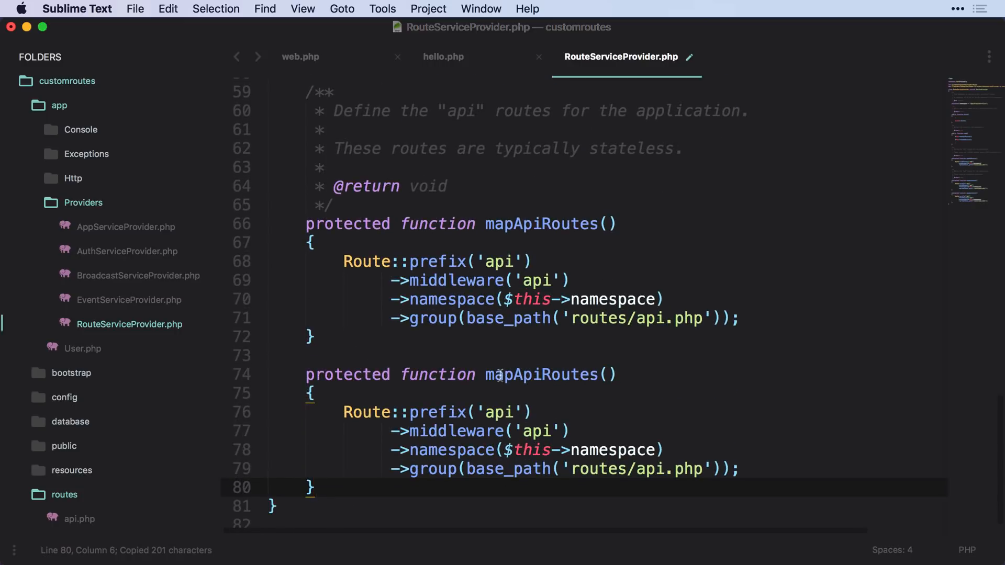
double_click(529, 375)
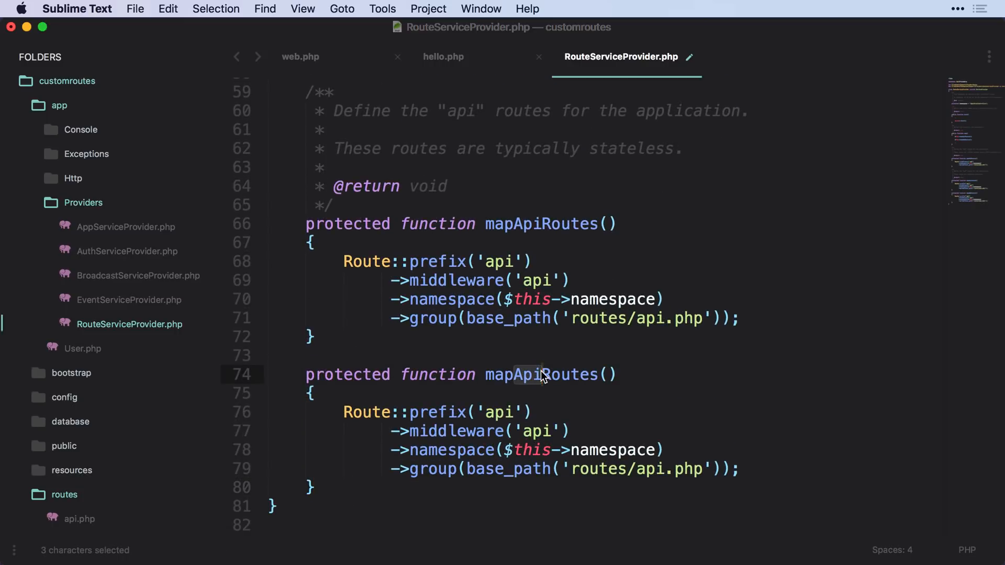
text(Hello)
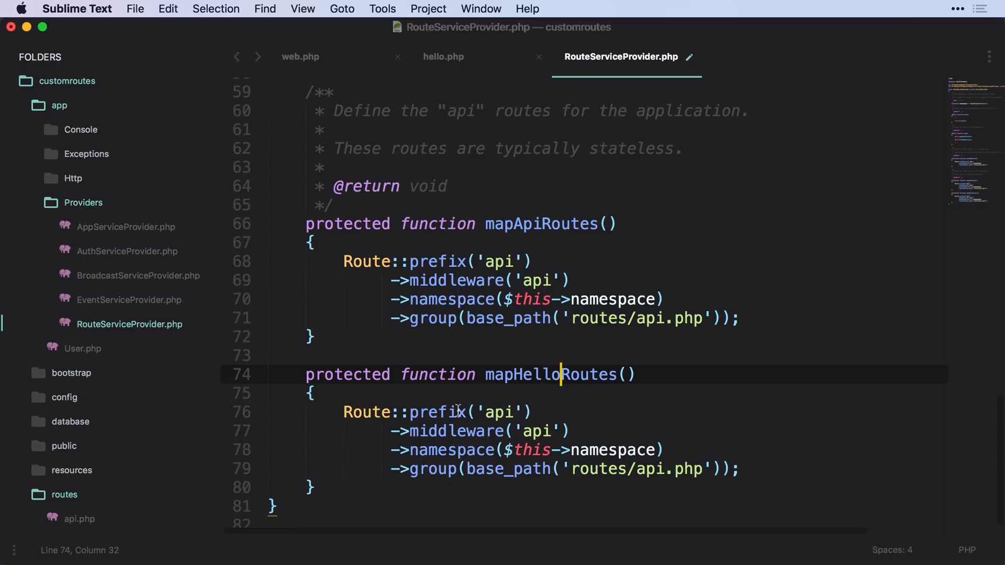
text(hell)
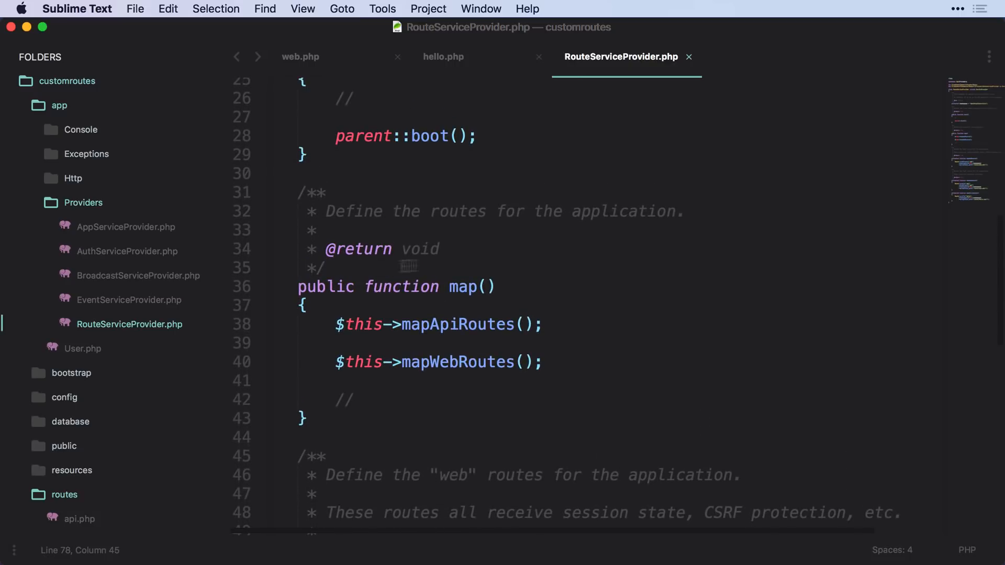
- Add a $this->mapHelloRoutes() call on the comment line inside map()
click(376, 404)
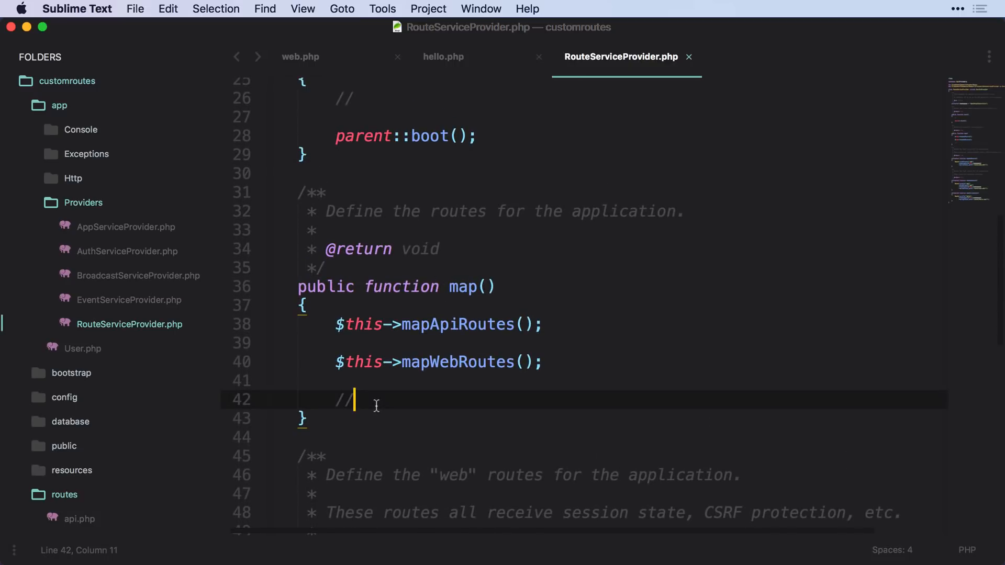
text($this->mapHe)
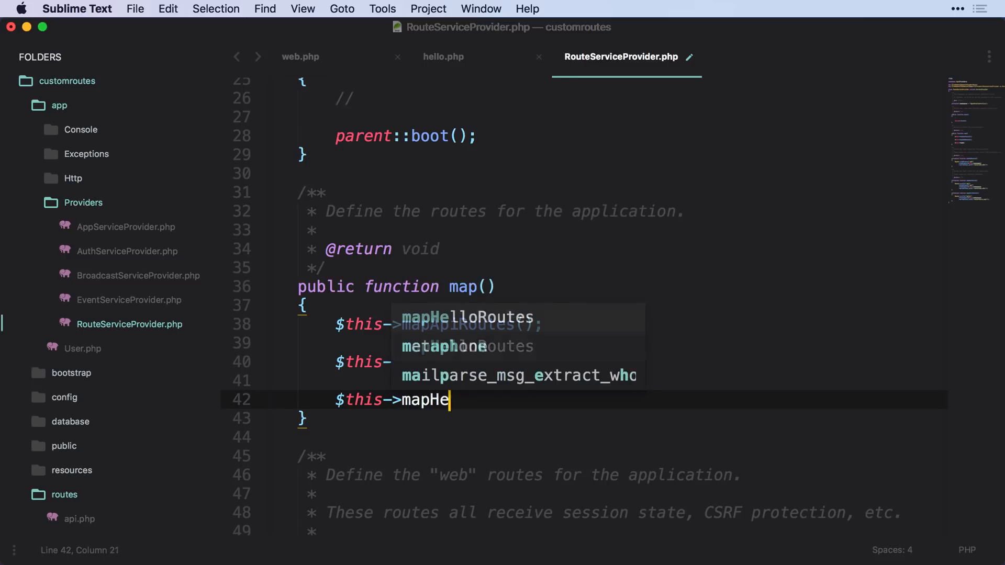
key(Tab)
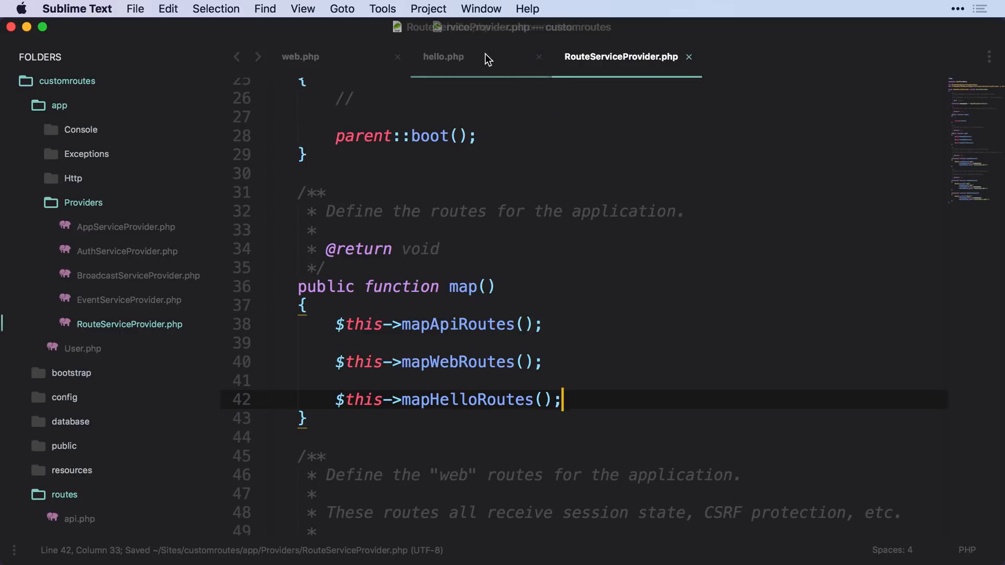
click(443, 57)
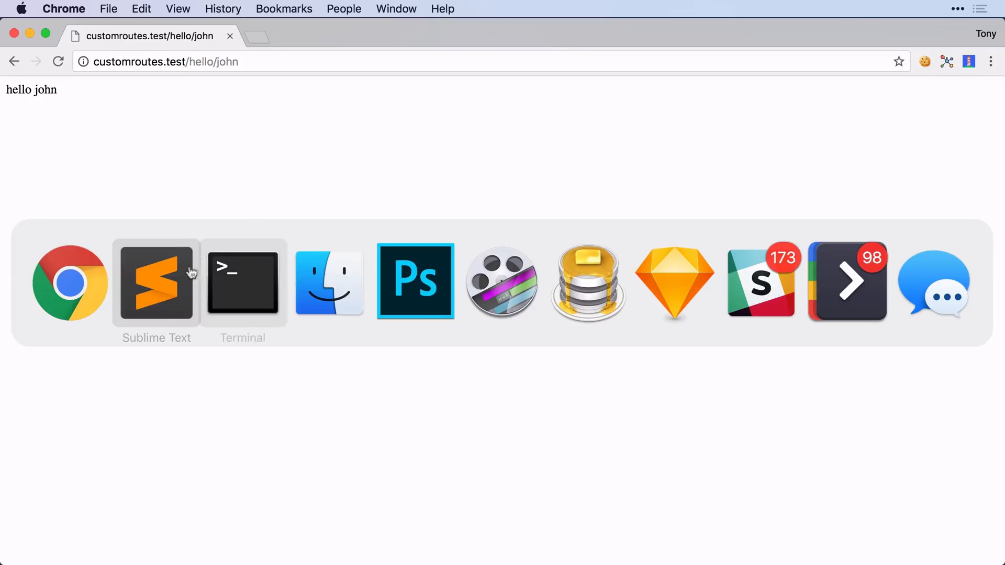
- Switch from Chrome back to Sublime Text
click(155, 282)
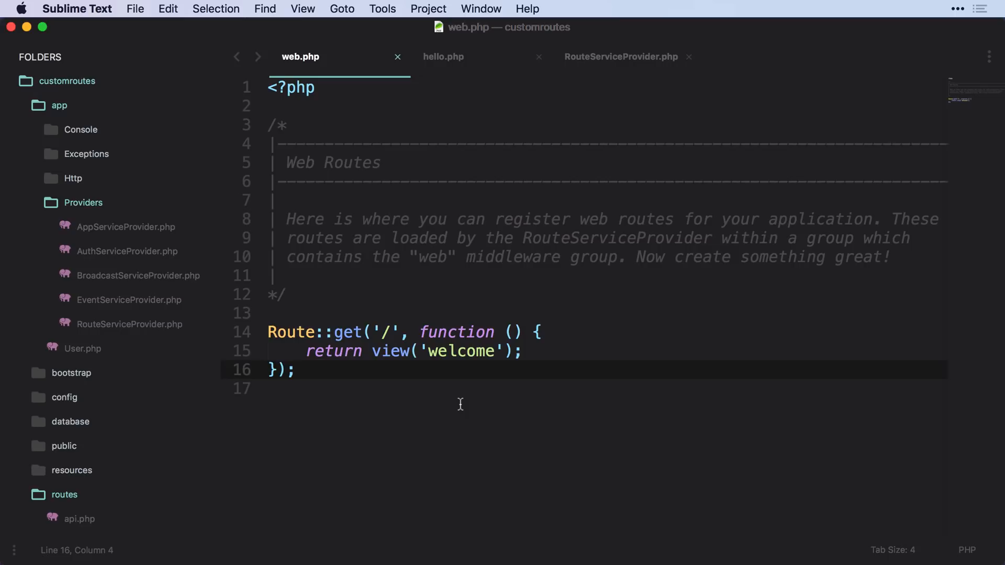
scroll(down, 3)
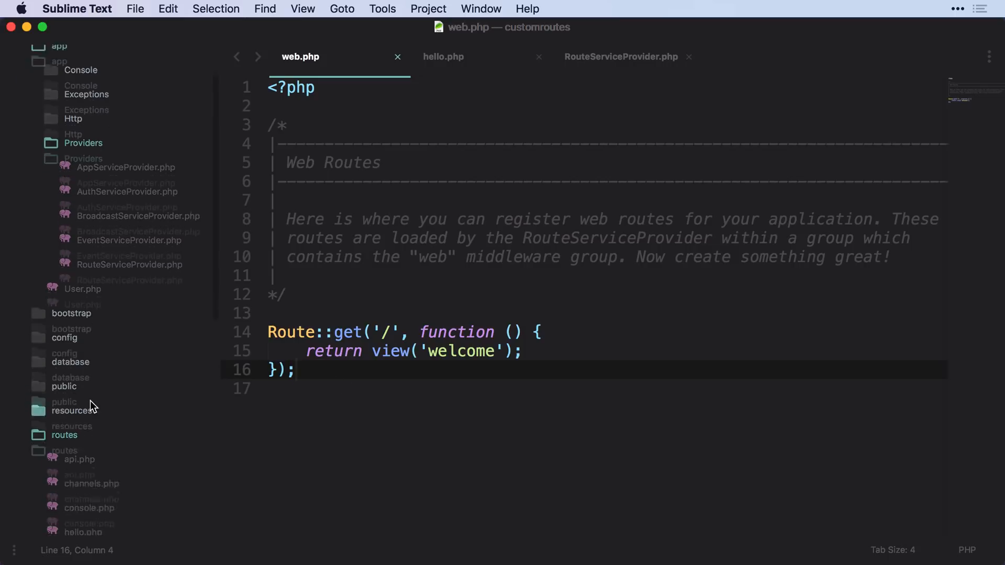
scroll(down, 3)
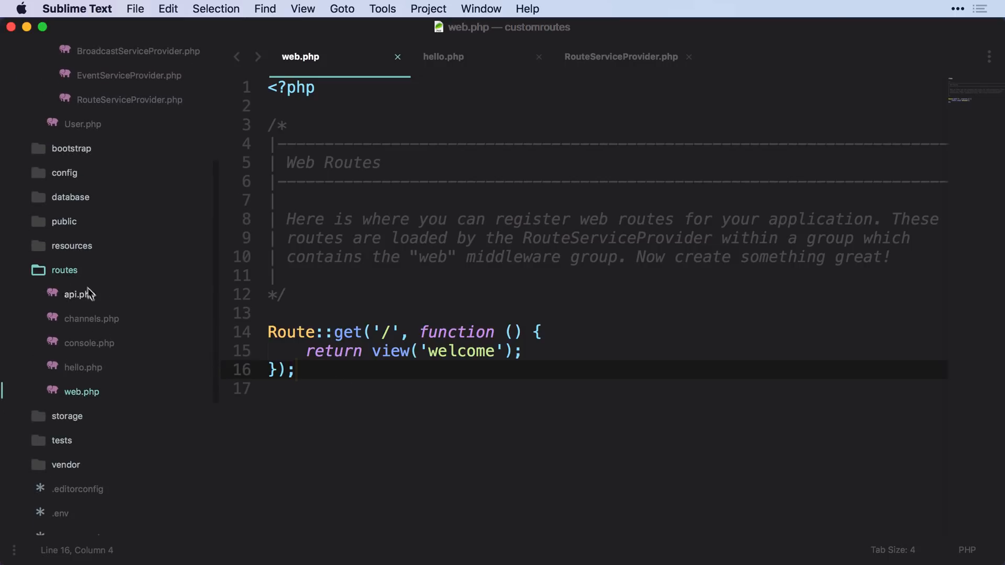
mouse_move(92, 398)
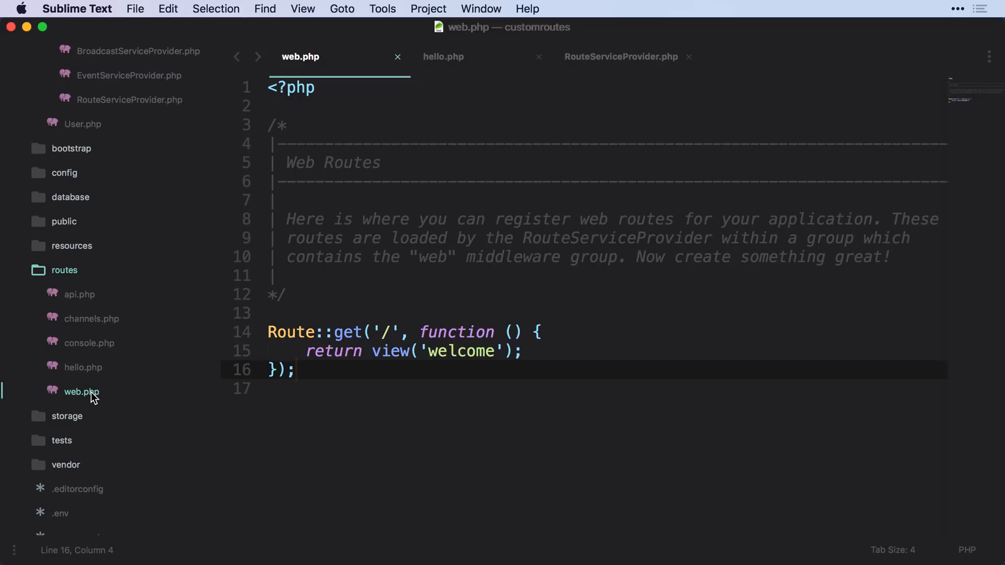